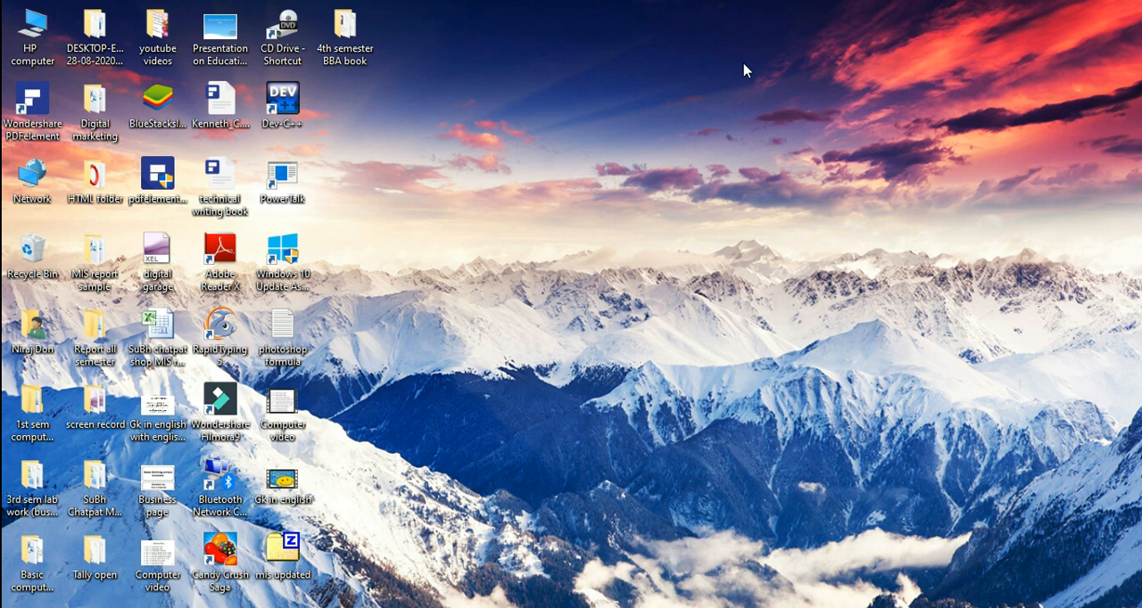
mouse_move(193, 606)
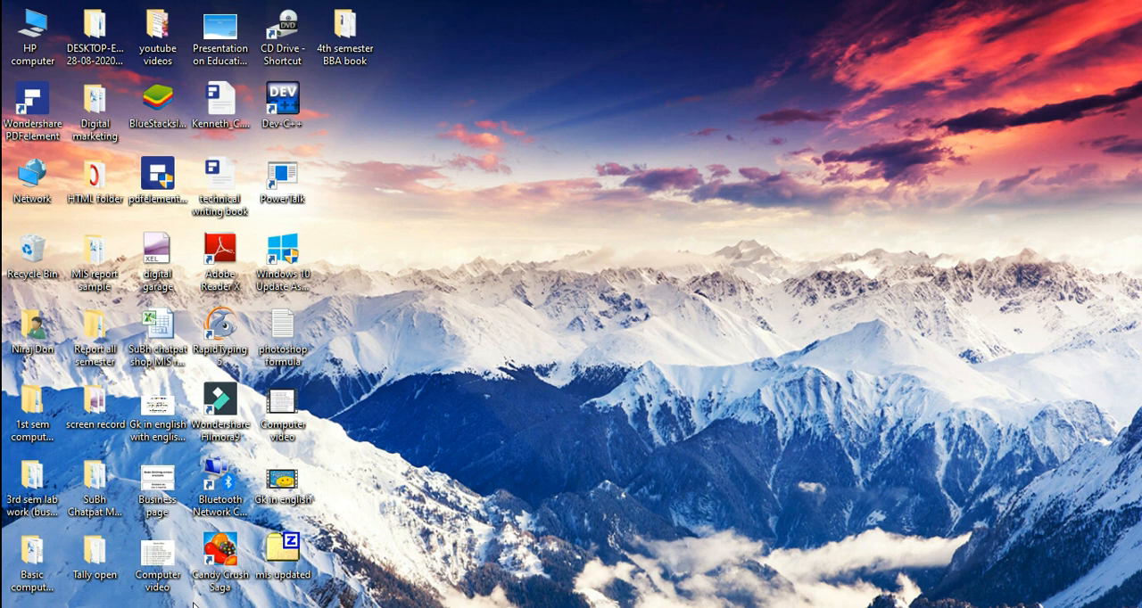
Search 'control' from the taskbar and launch Control Panel from the results.
left_click(185, 592)
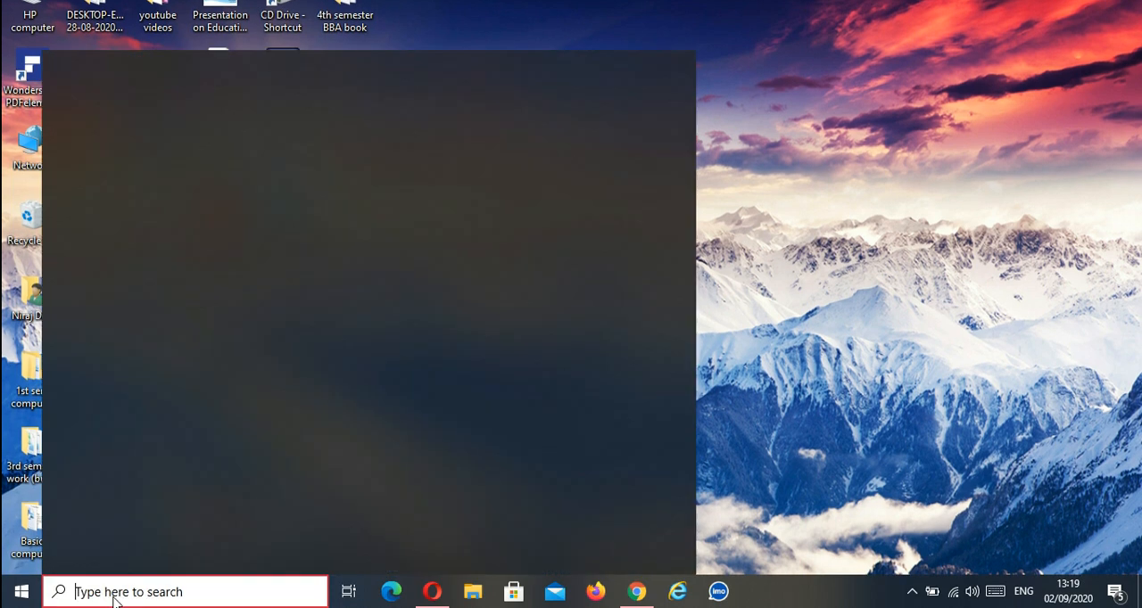
type("control panel")
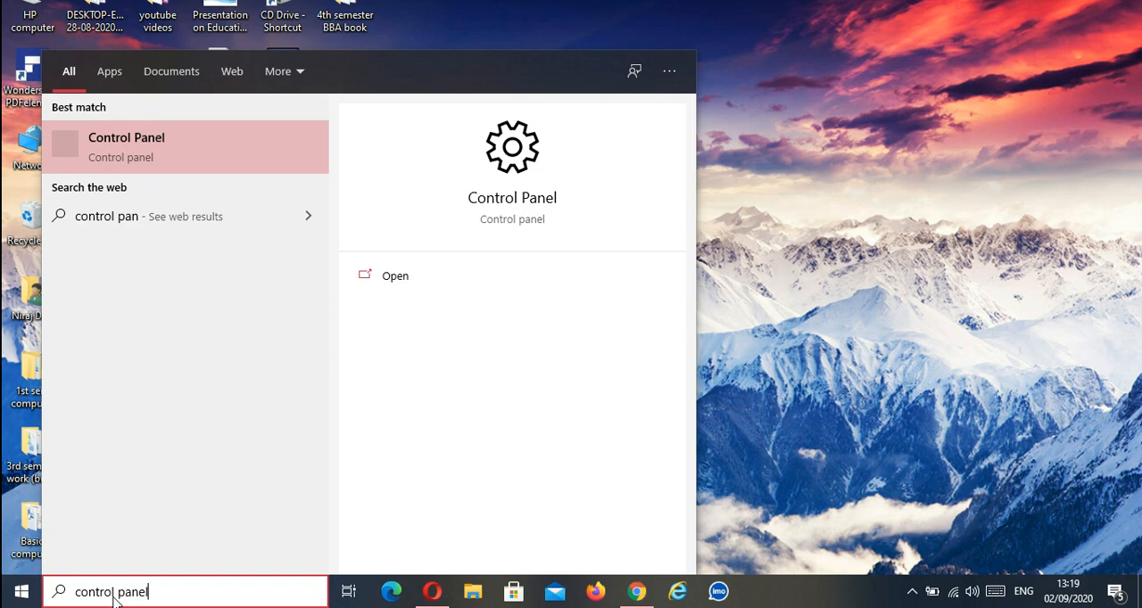
left_click(125, 147)
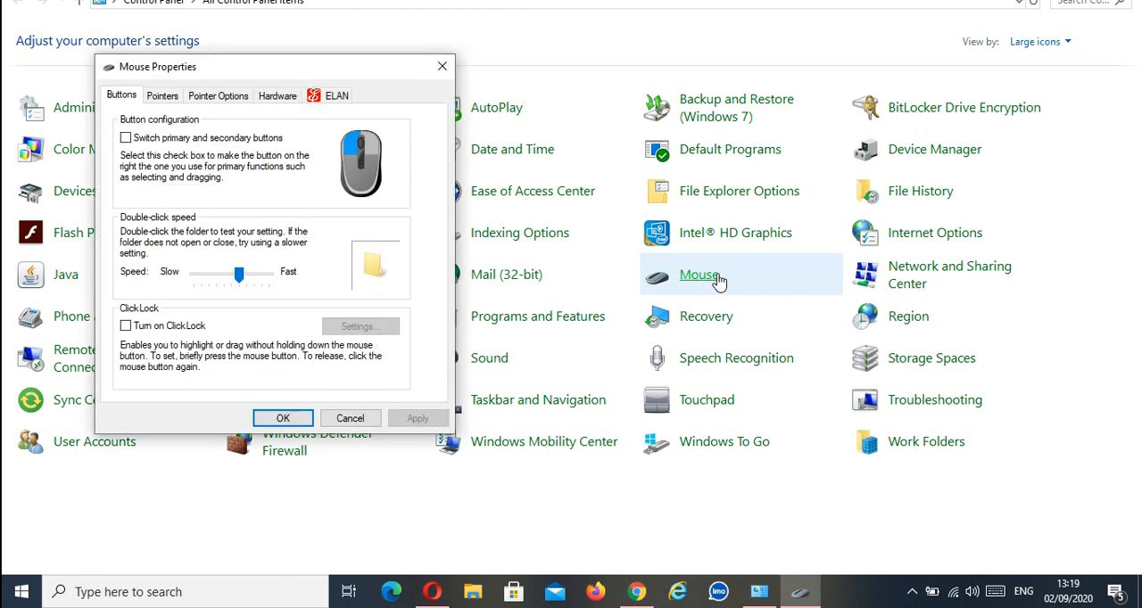
mouse_move(287, 125)
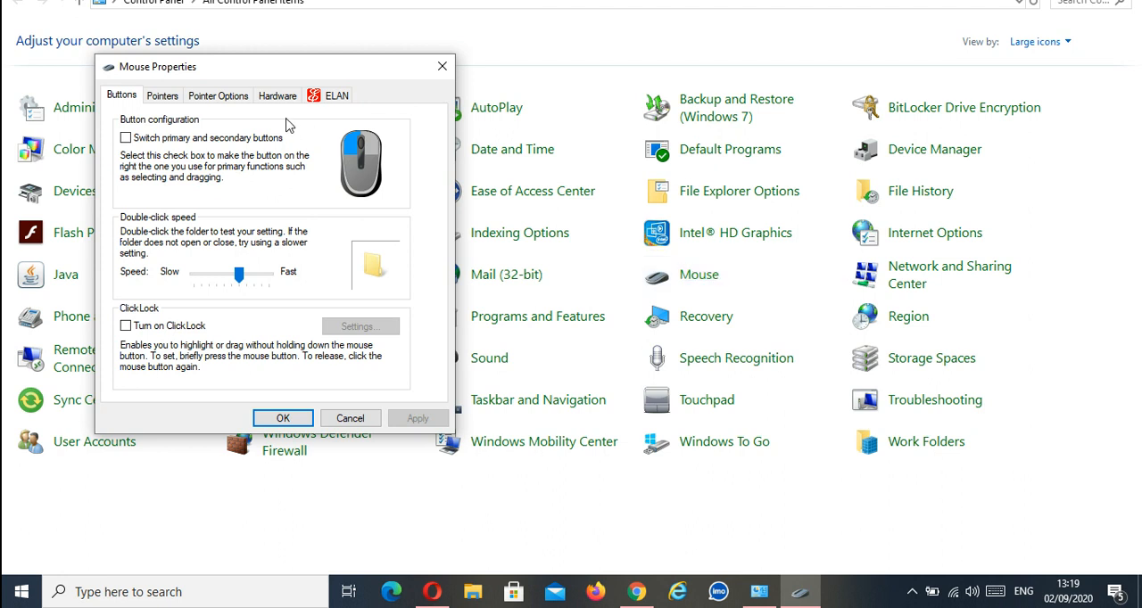
Under Pointer Options, tick 'Show location of pointer when I press the CTRL key'.
left_click(218, 97)
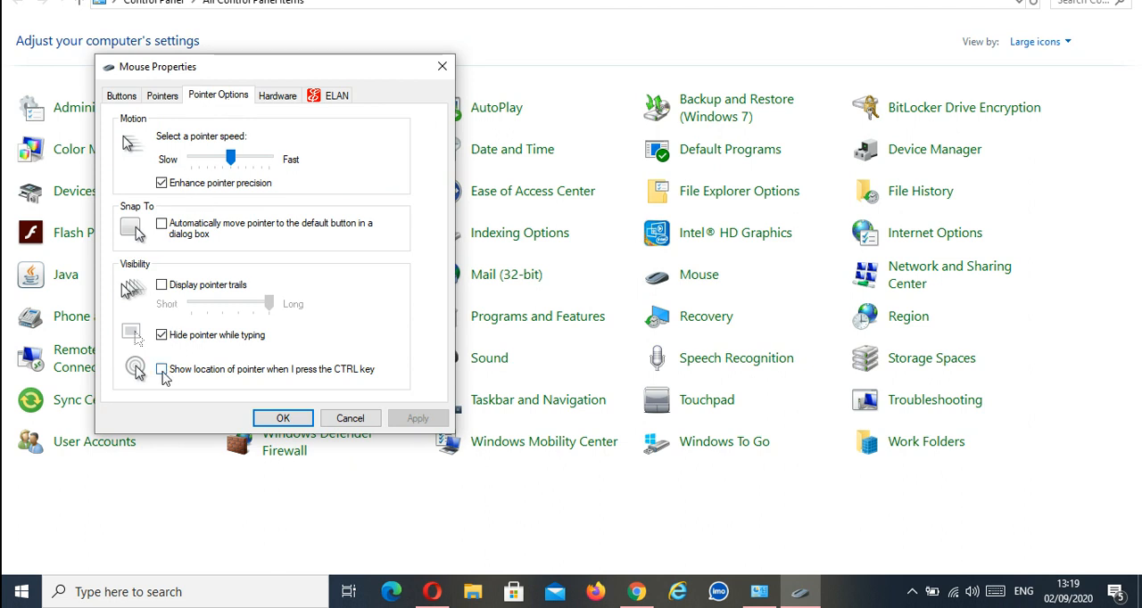
left_click(160, 370)
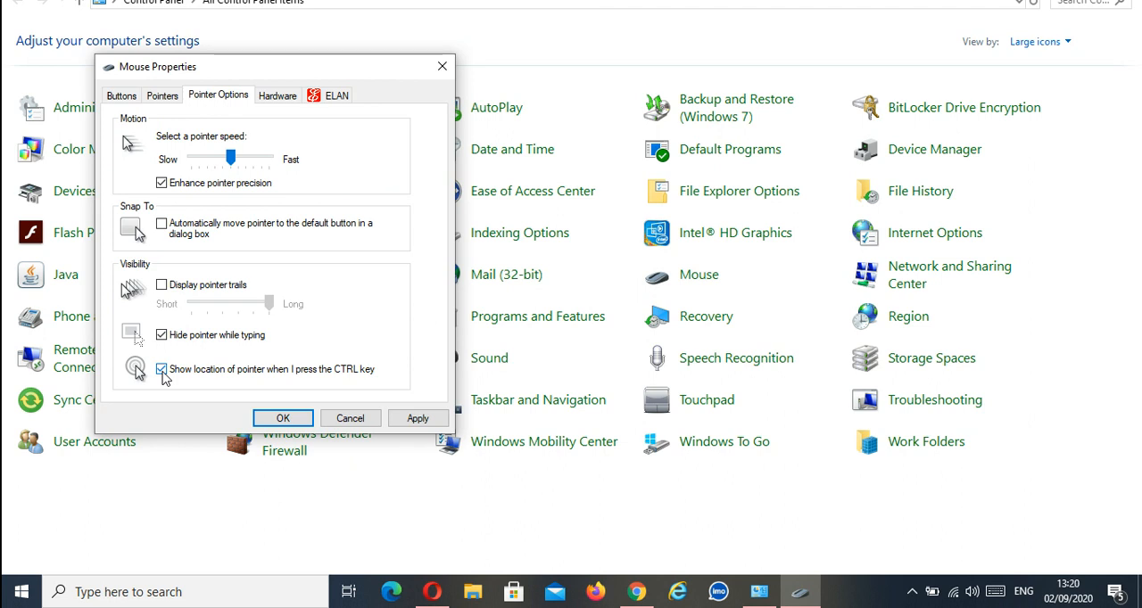
mouse_move(350, 373)
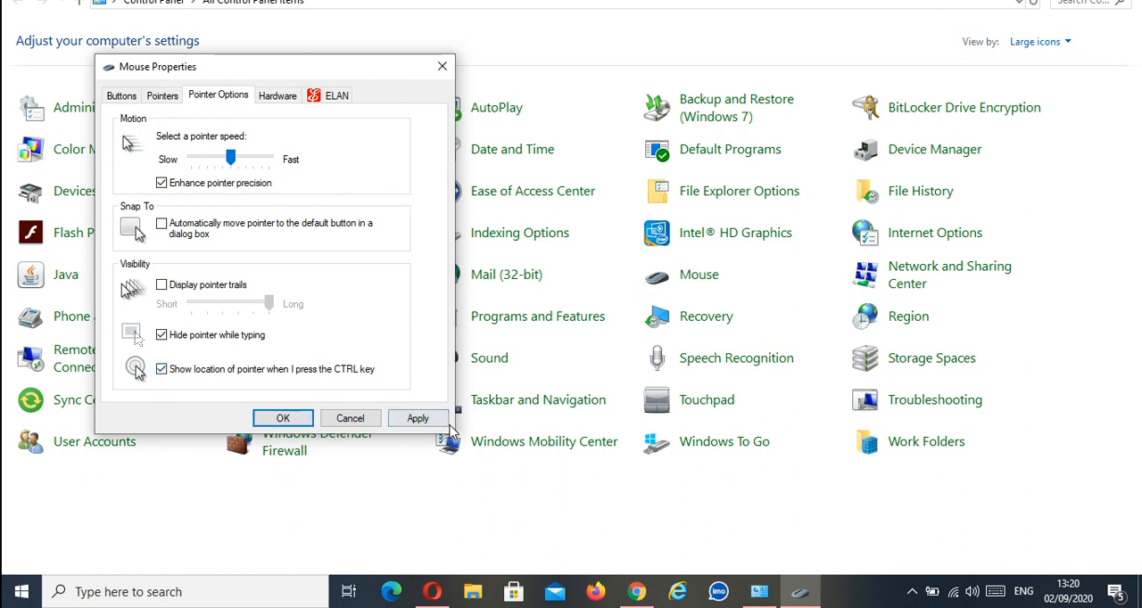
Apply the CTRL pointer-location setting and close Mouse Properties with OK.
left_click(418, 420)
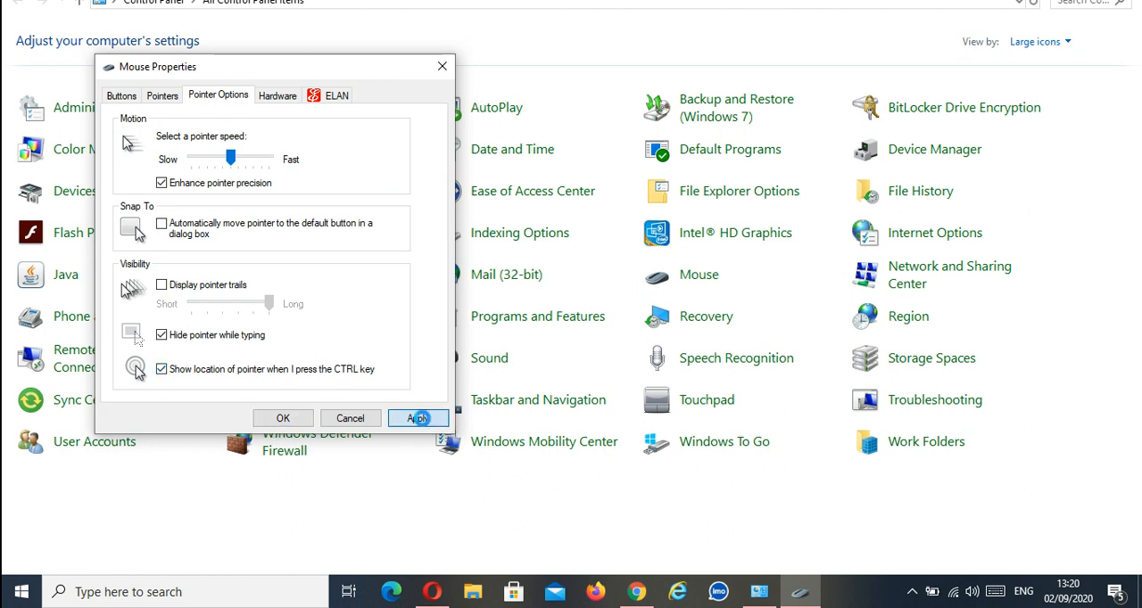
left_click(417, 420)
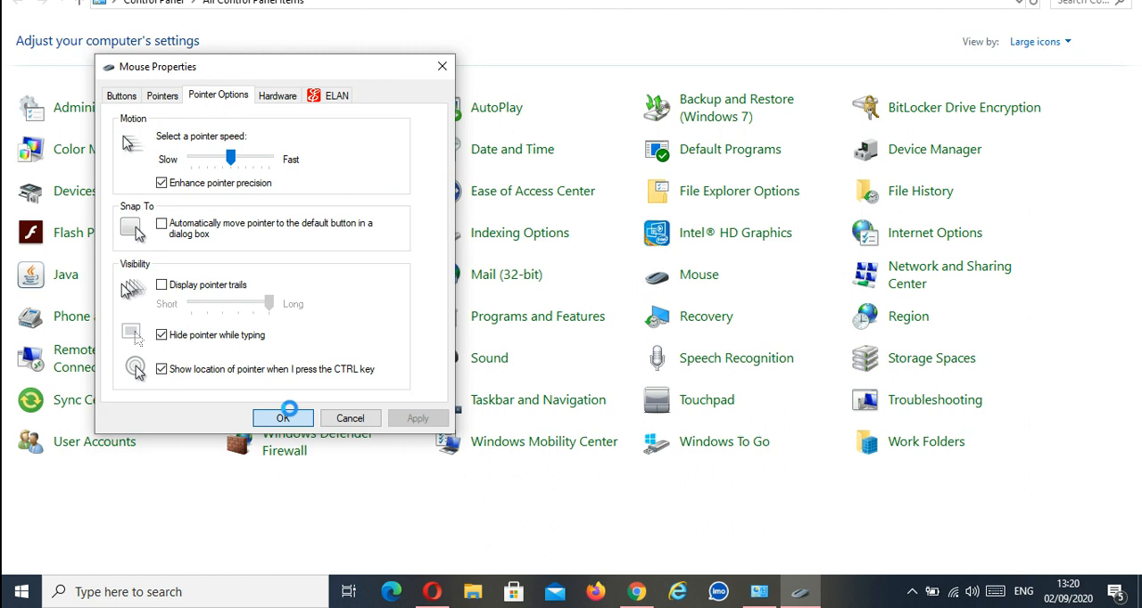
left_click(282, 417)
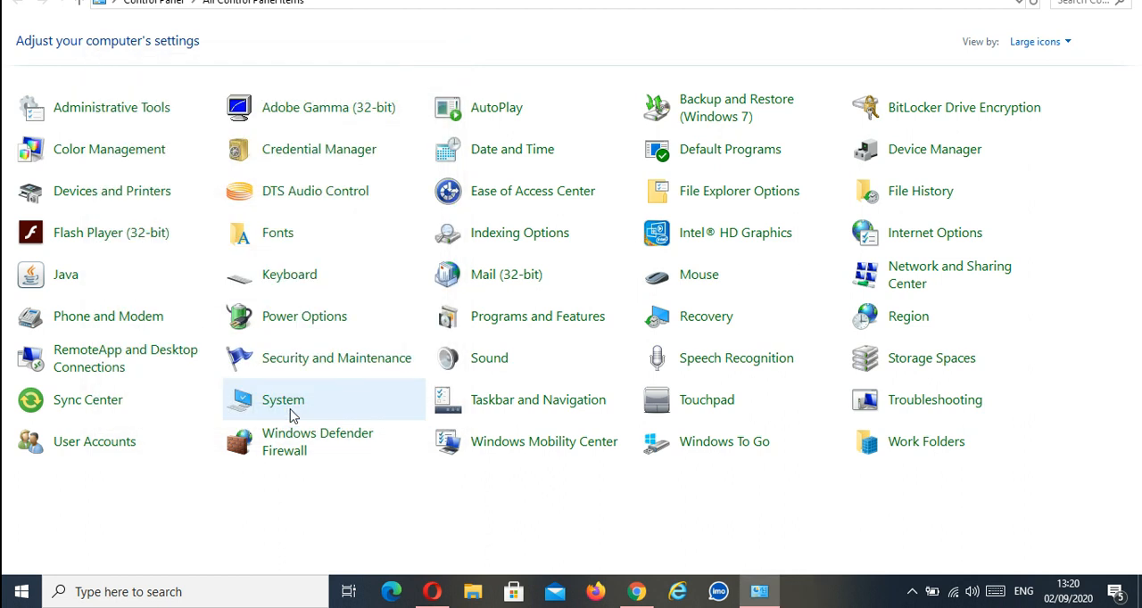